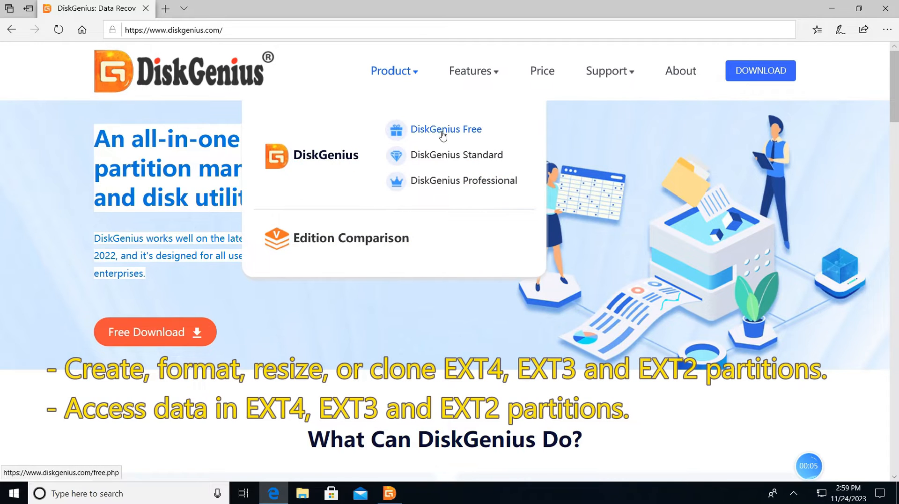
# Go to the DiskGenius Free Edition product page from the Product menu.
pyautogui.click(445, 129)
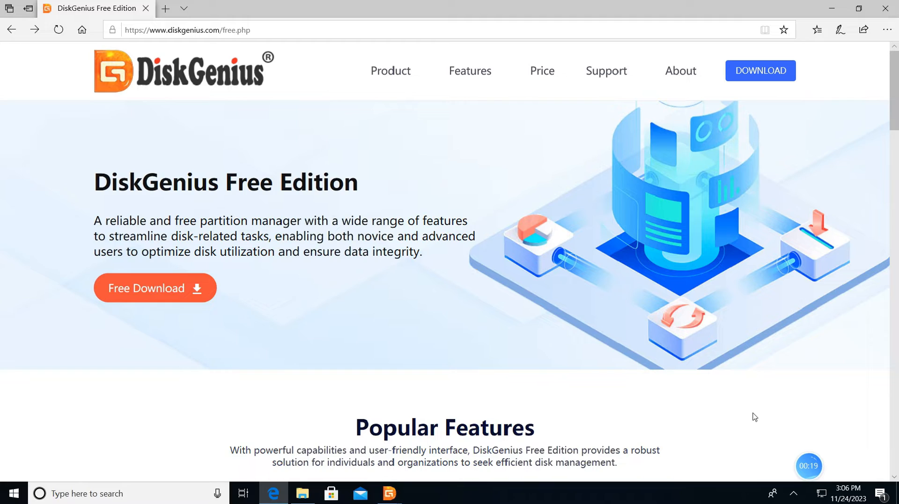
# Launch DiskGenius from its desktop icon.
pyautogui.scroll(-3)
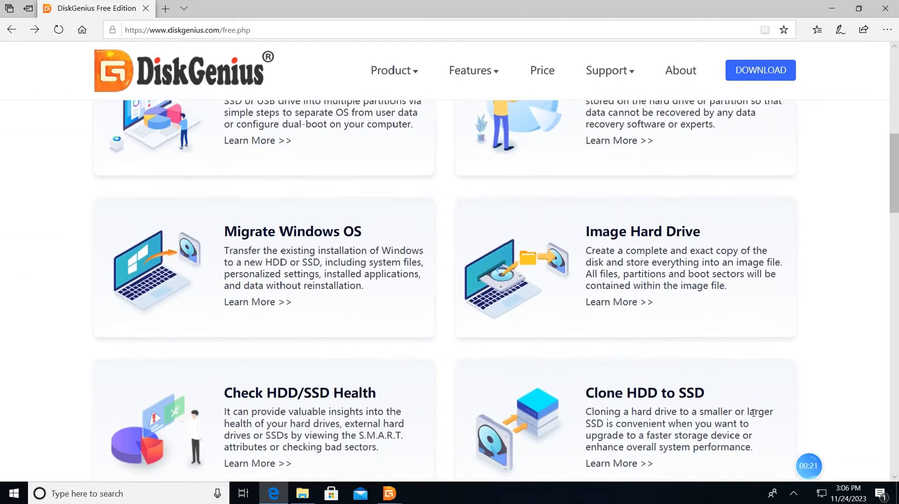
pyautogui.scroll(-3)
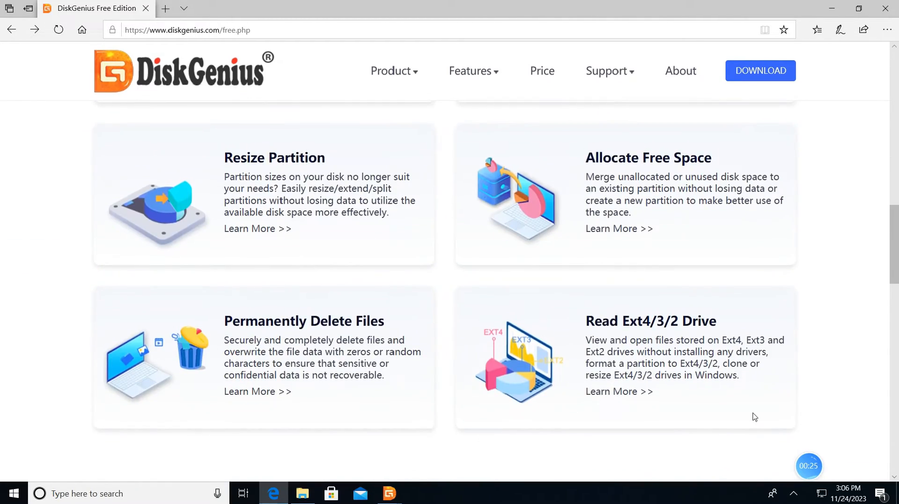
pyautogui.scroll(3)
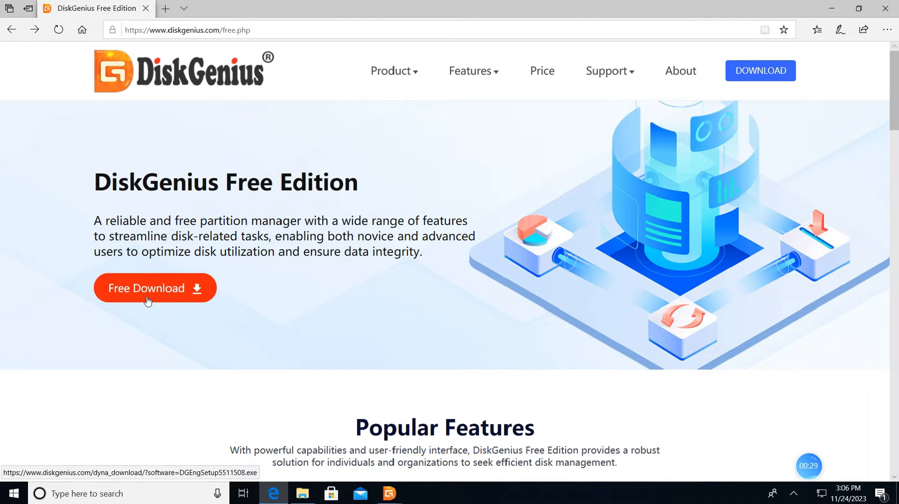
pyautogui.moveTo(828, 27)
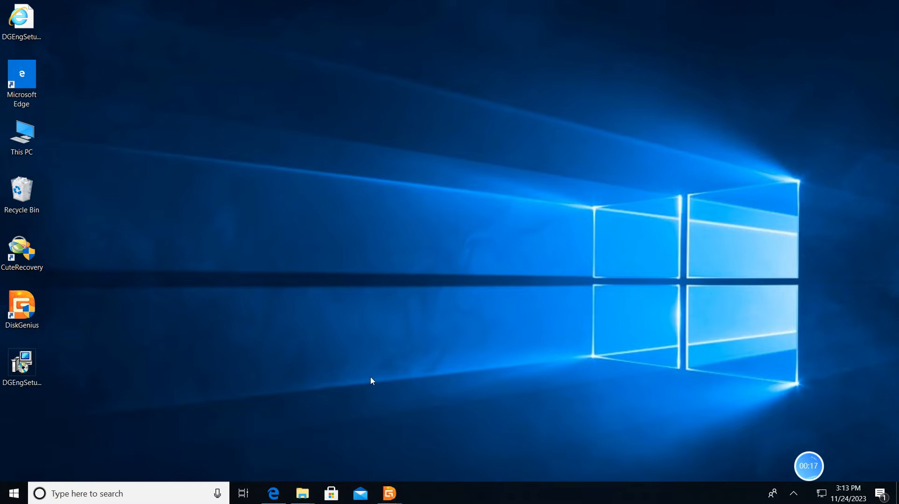
pyautogui.click(22, 308)
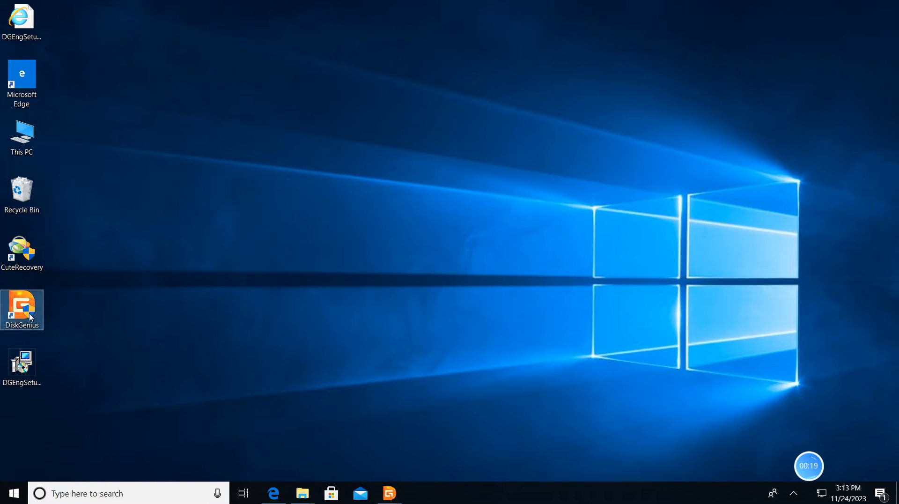
pyautogui.doubleClick(22, 309)
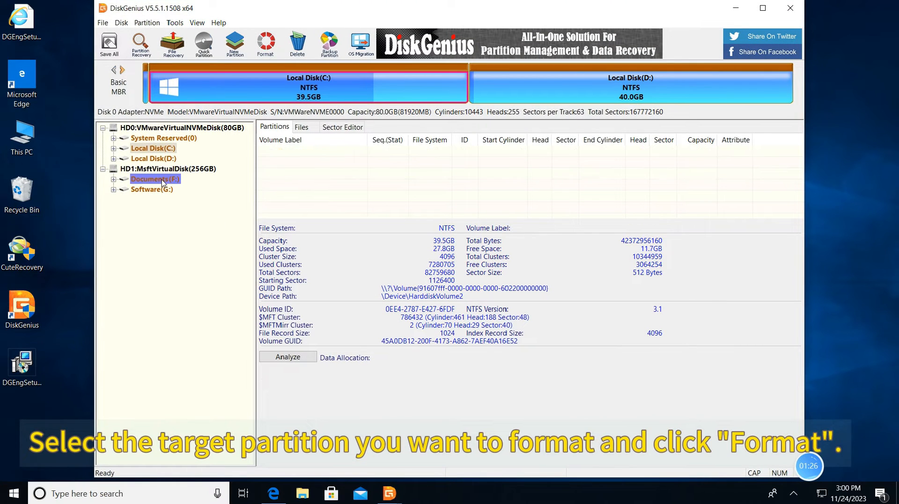
# Bring up the Format Partition dialog for Documents (F:) on the 256GB disk.
pyautogui.click(154, 179)
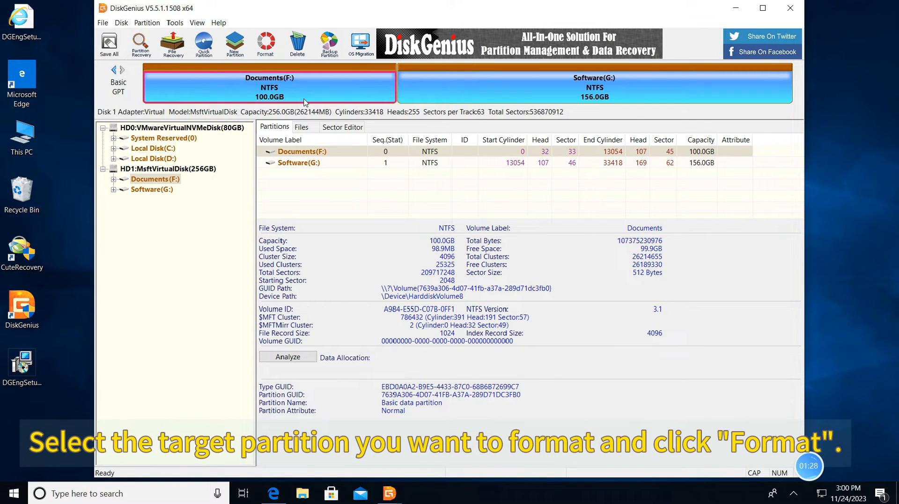
pyautogui.click(265, 44)
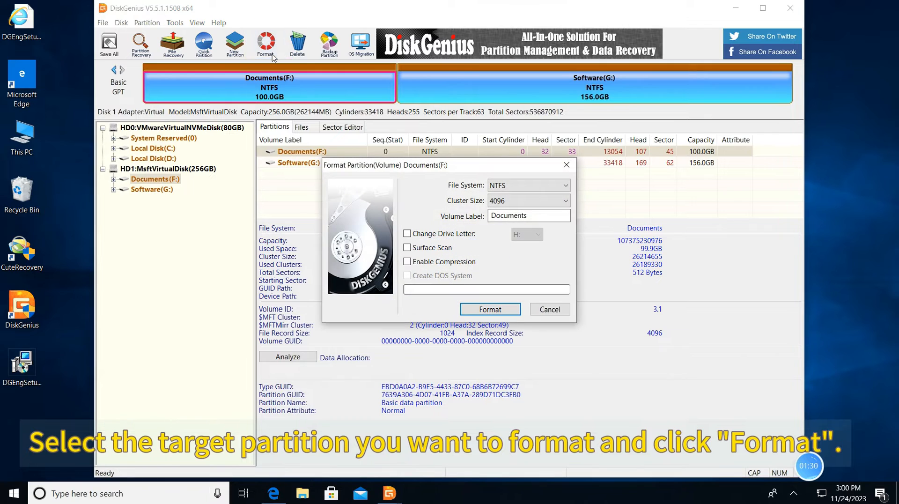
# Choose EXT4 as the file system for Documents (F:) and start the format.
pyautogui.click(564, 185)
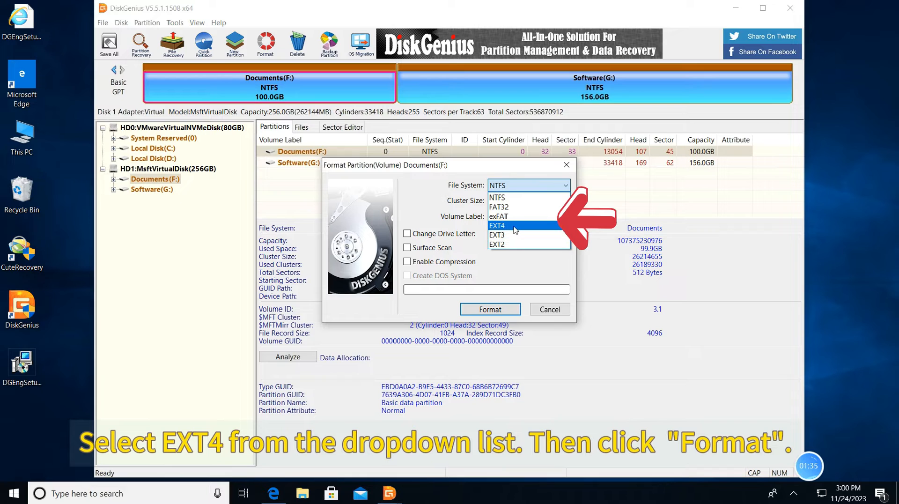
pyautogui.click(497, 225)
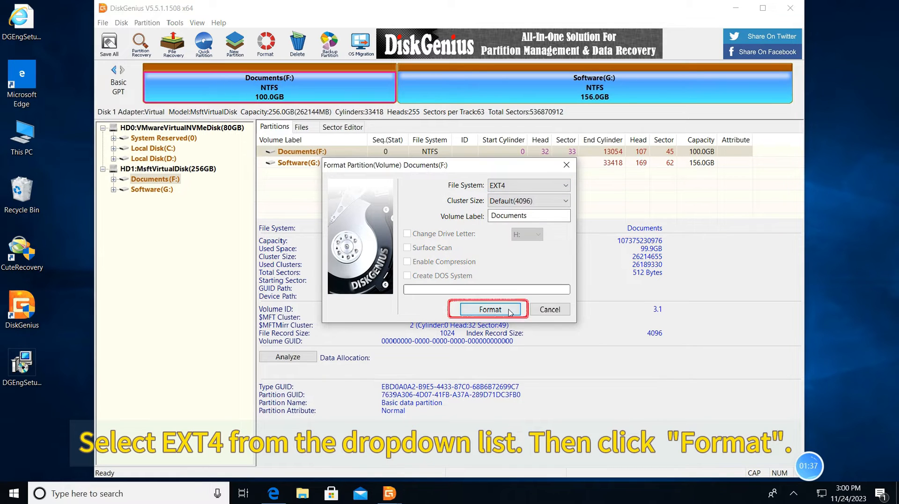
pyautogui.click(488, 309)
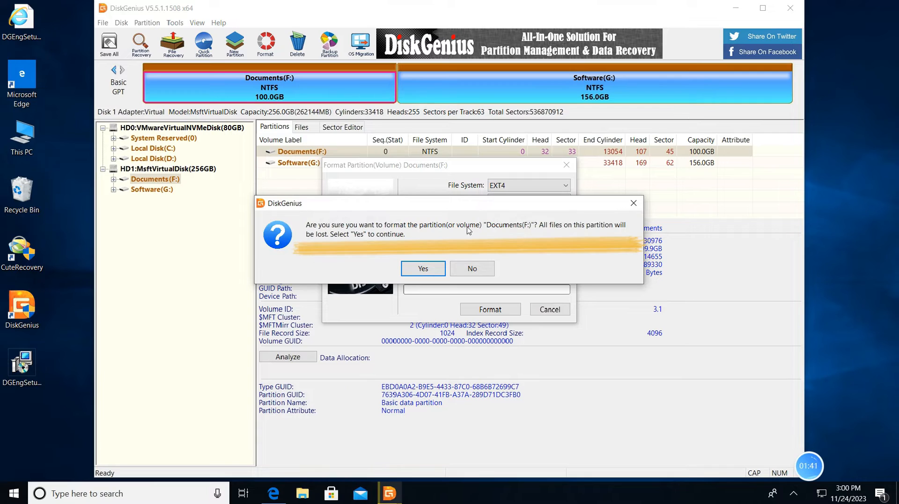
pyautogui.moveTo(383, 248)
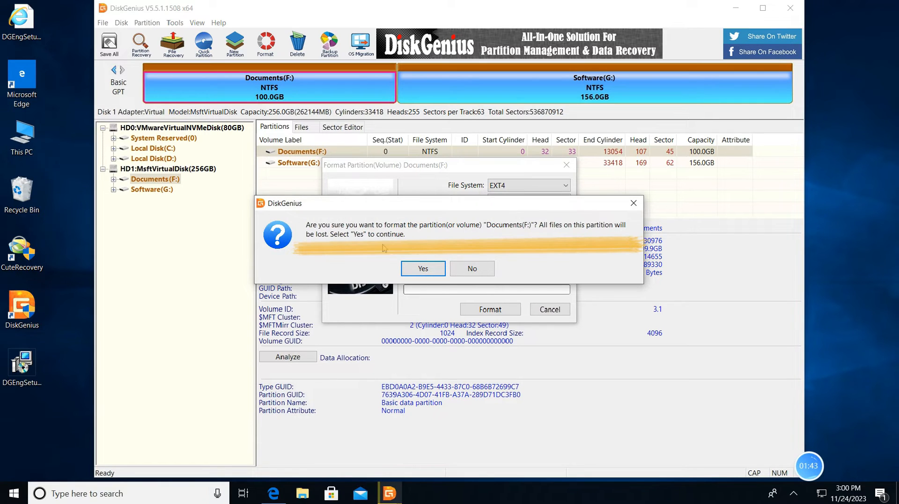
# Confirm the data-loss warning and finish formatting Documents to EXT4, 100GB.
pyautogui.click(471, 268)
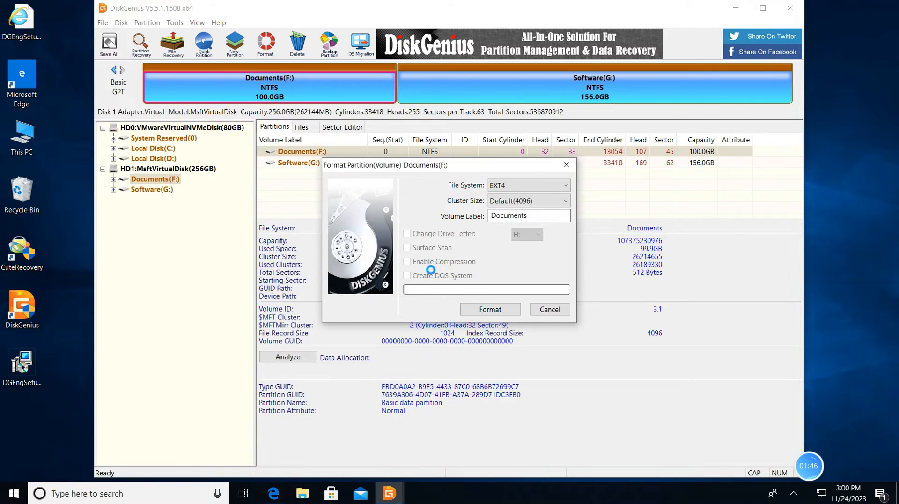
pyautogui.click(489, 309)
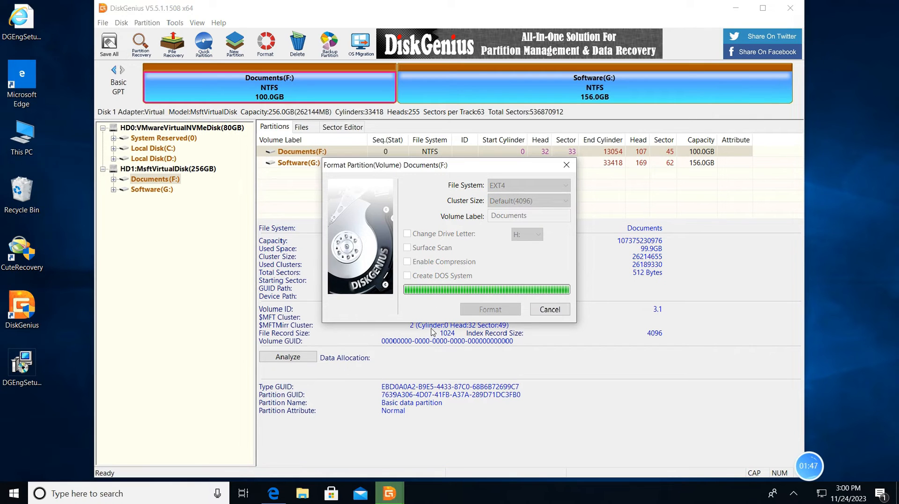
pyautogui.click(490, 309)
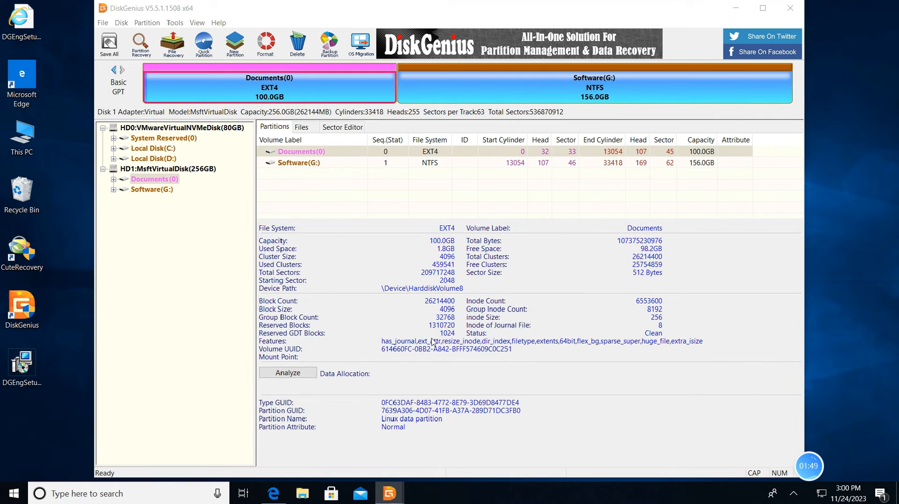